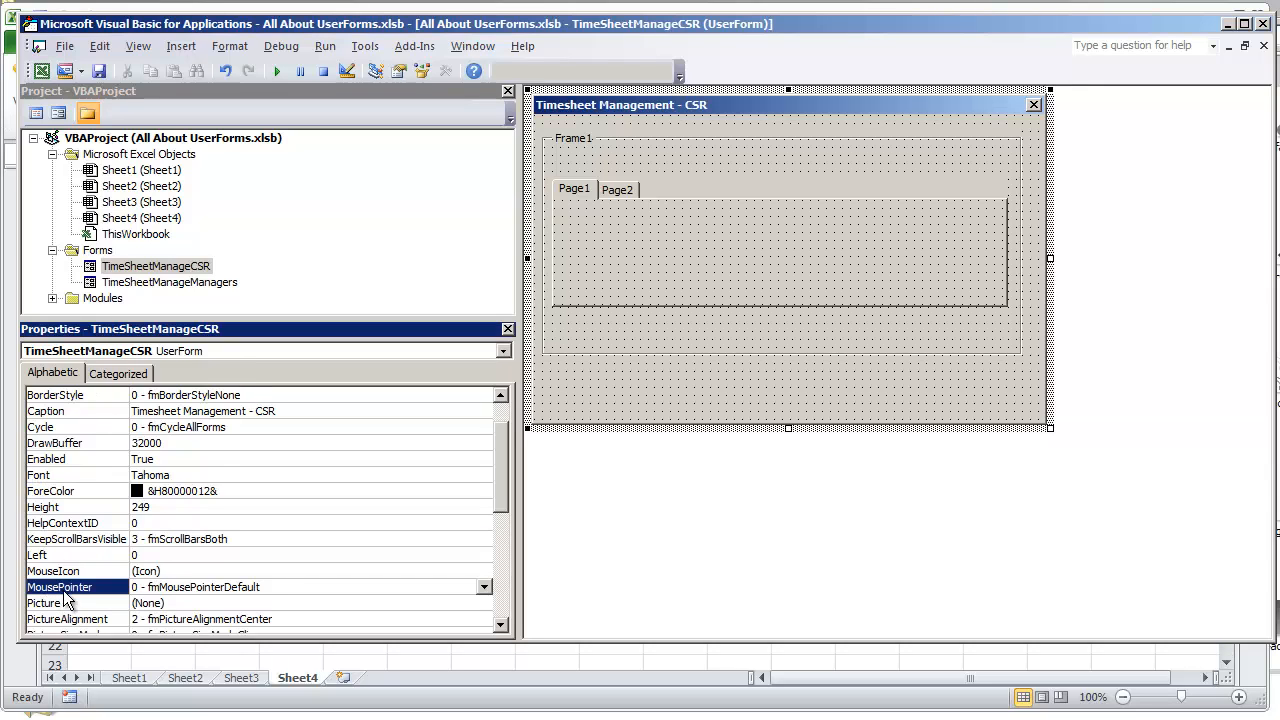
{"action": "mouse_move", "coordinate": [128, 596]}
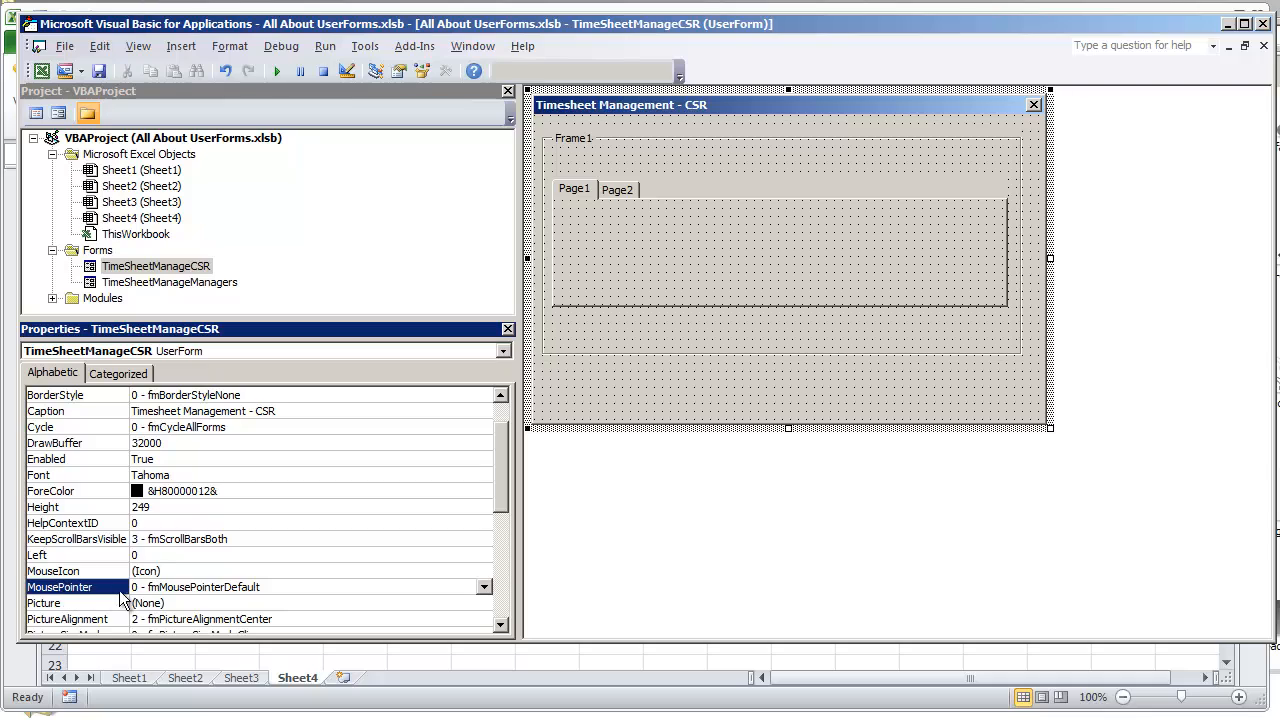
{"action": "mouse_move", "coordinate": [190, 602]}
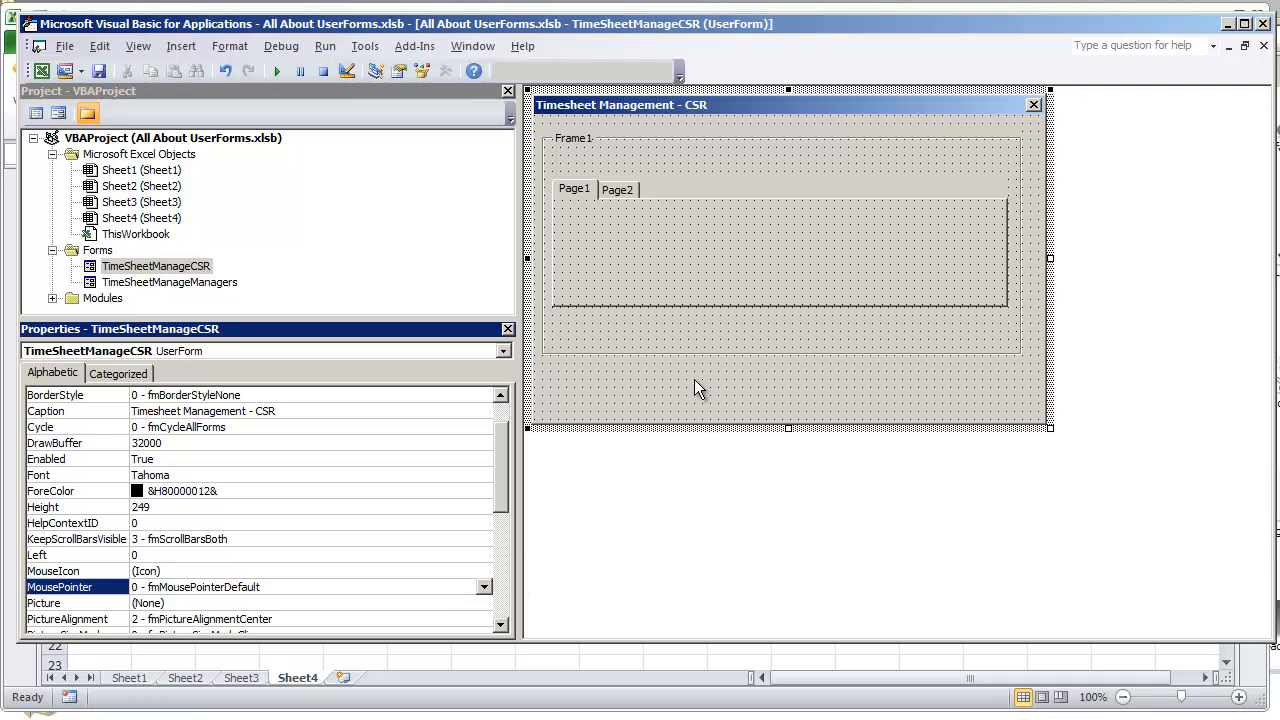
{"action": "mouse_move", "coordinate": [684, 396]}
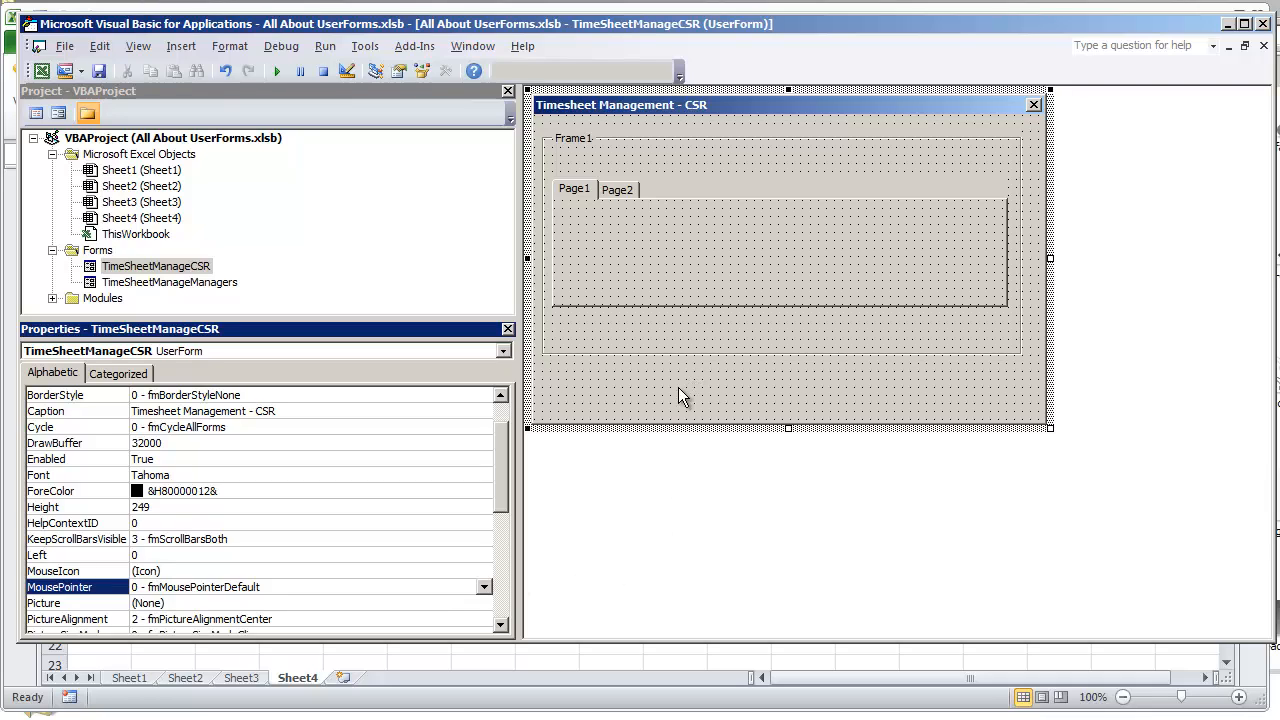
{"action": "mouse_move", "coordinate": [638, 388]}
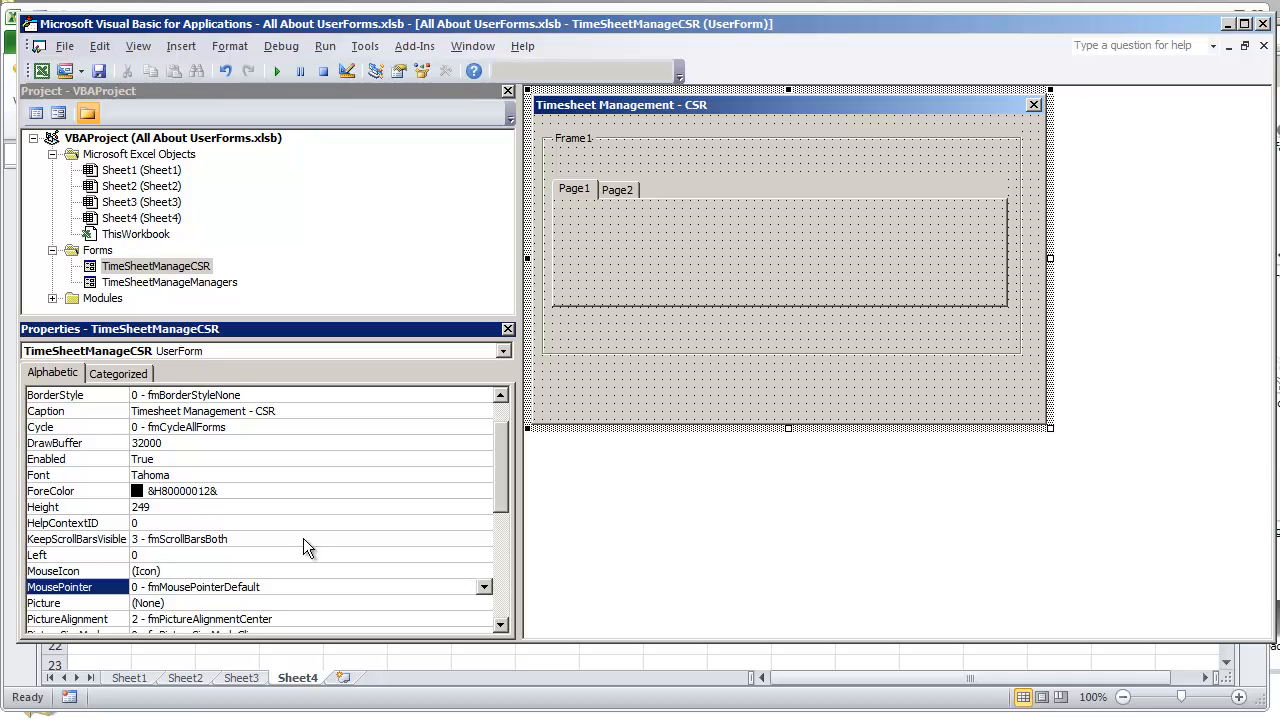
Set the form's MousePointer property to 11 - fmMousePointerHourGlass.
{"action": "left_click", "coordinate": [484, 586]}
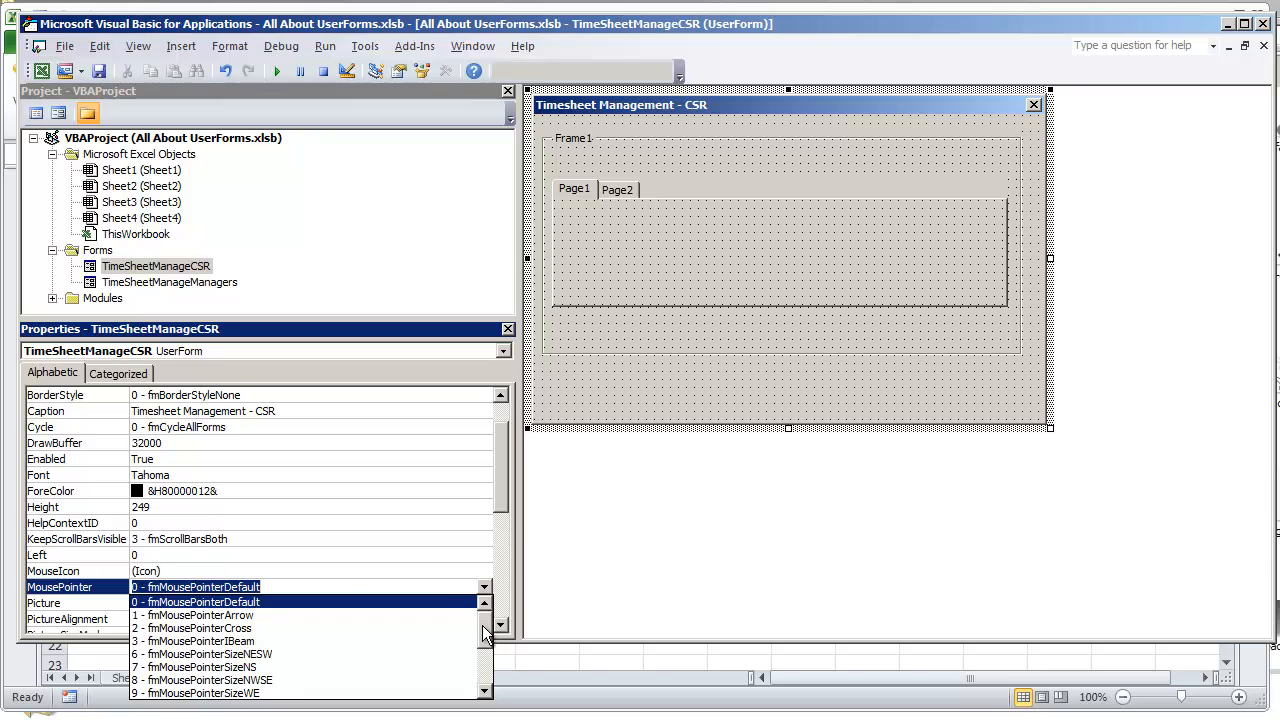
{"action": "scroll", "scroll_direction": "down", "scroll_amount": 3}
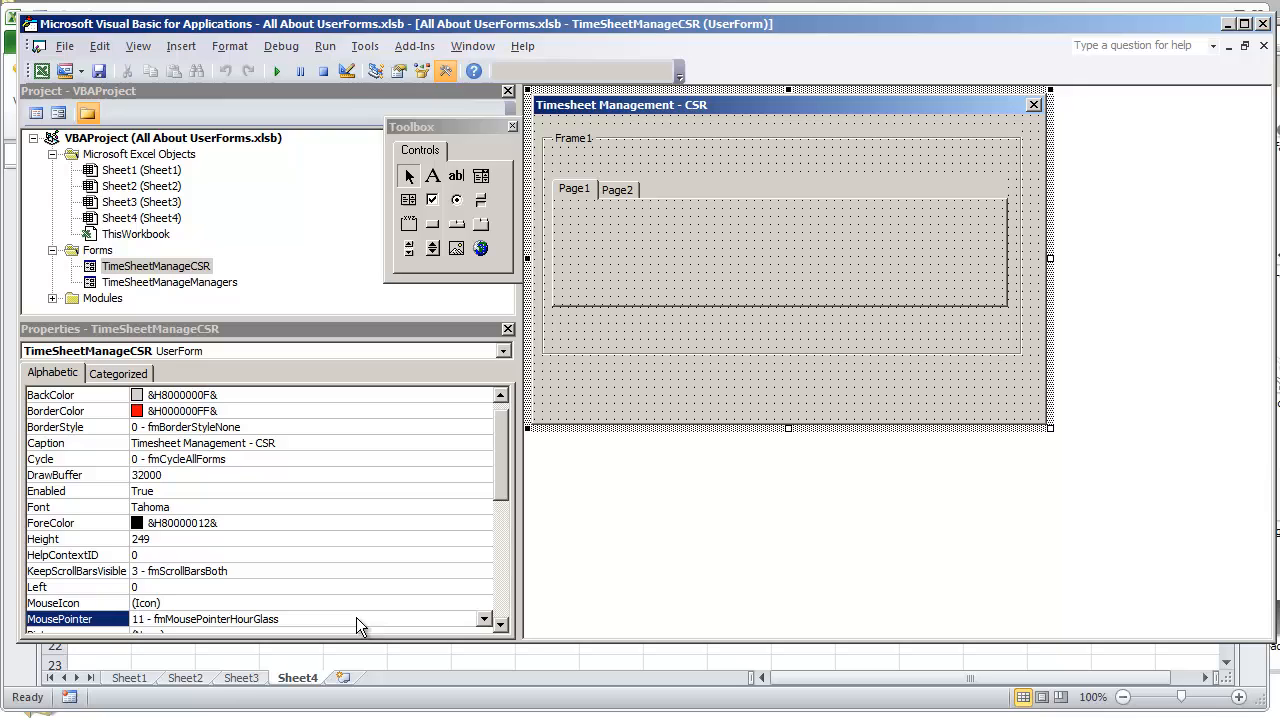
Close the MousePointer list and place CommandButton1 on the form below Frame1.
{"action": "left_click", "coordinate": [484, 618]}
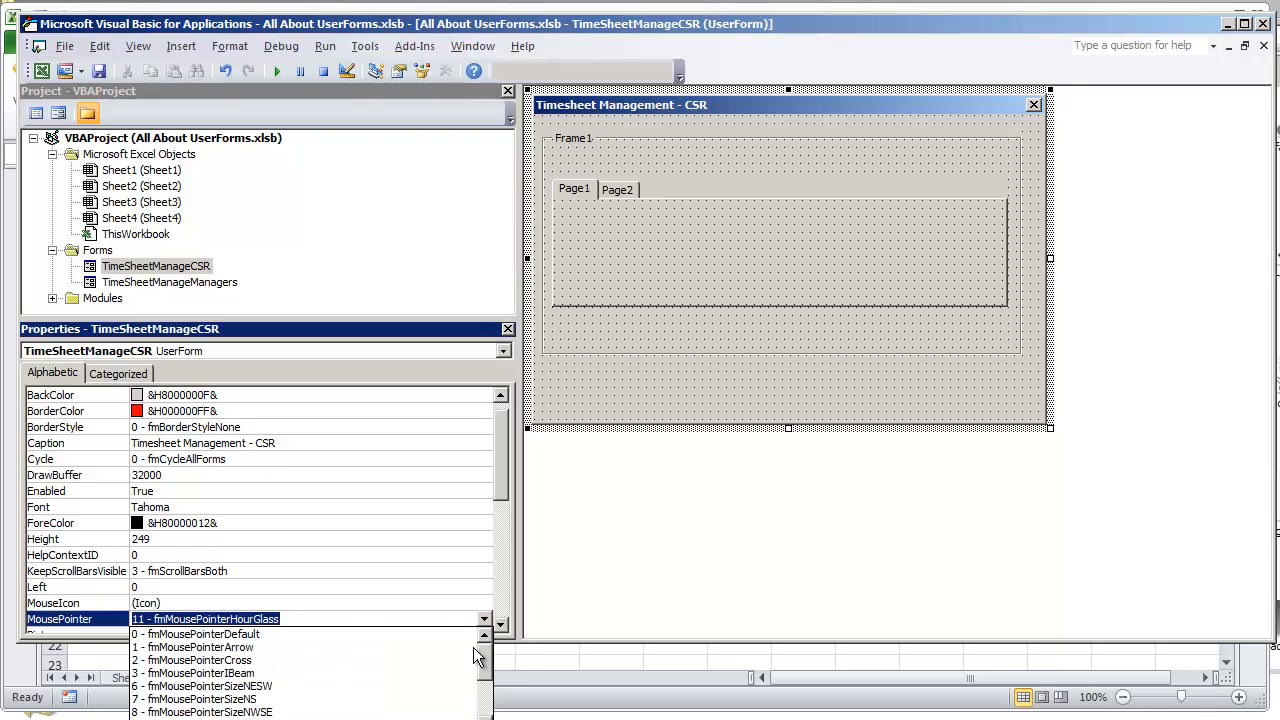
{"action": "left_click", "coordinate": [194, 634]}
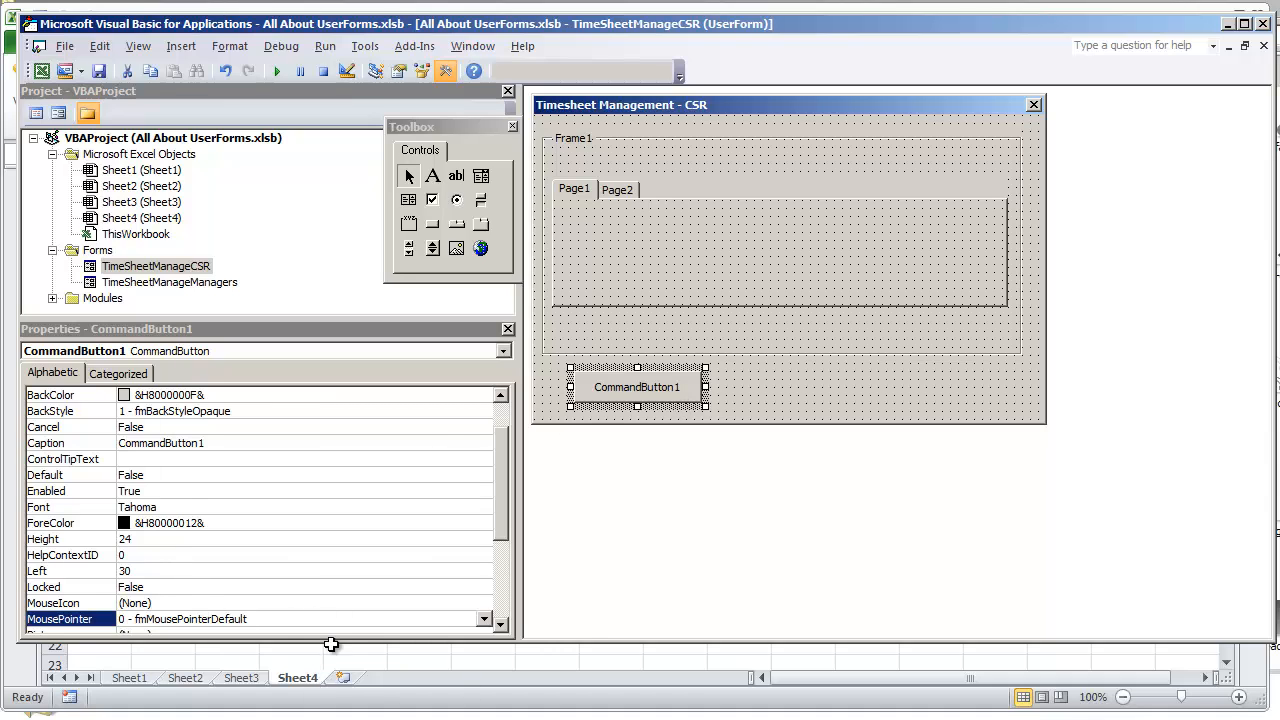
{"action": "mouse_move", "coordinate": [500, 620]}
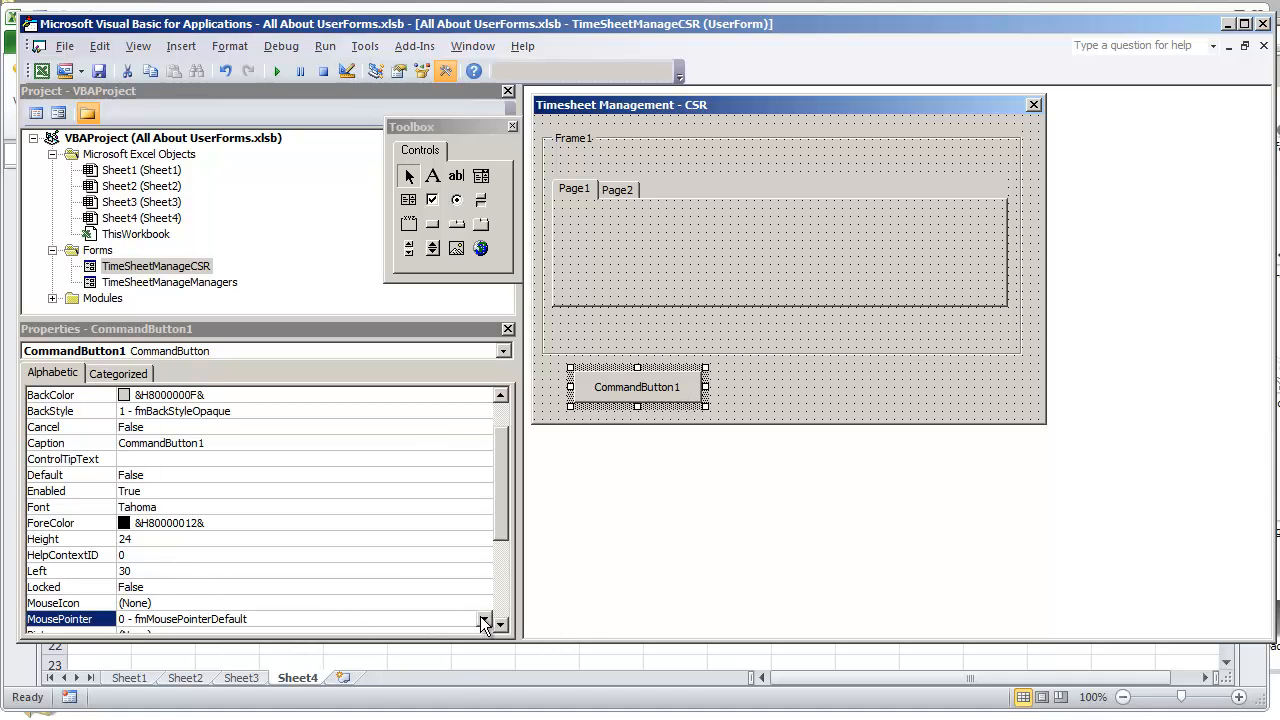
{"action": "left_click", "coordinate": [484, 624]}
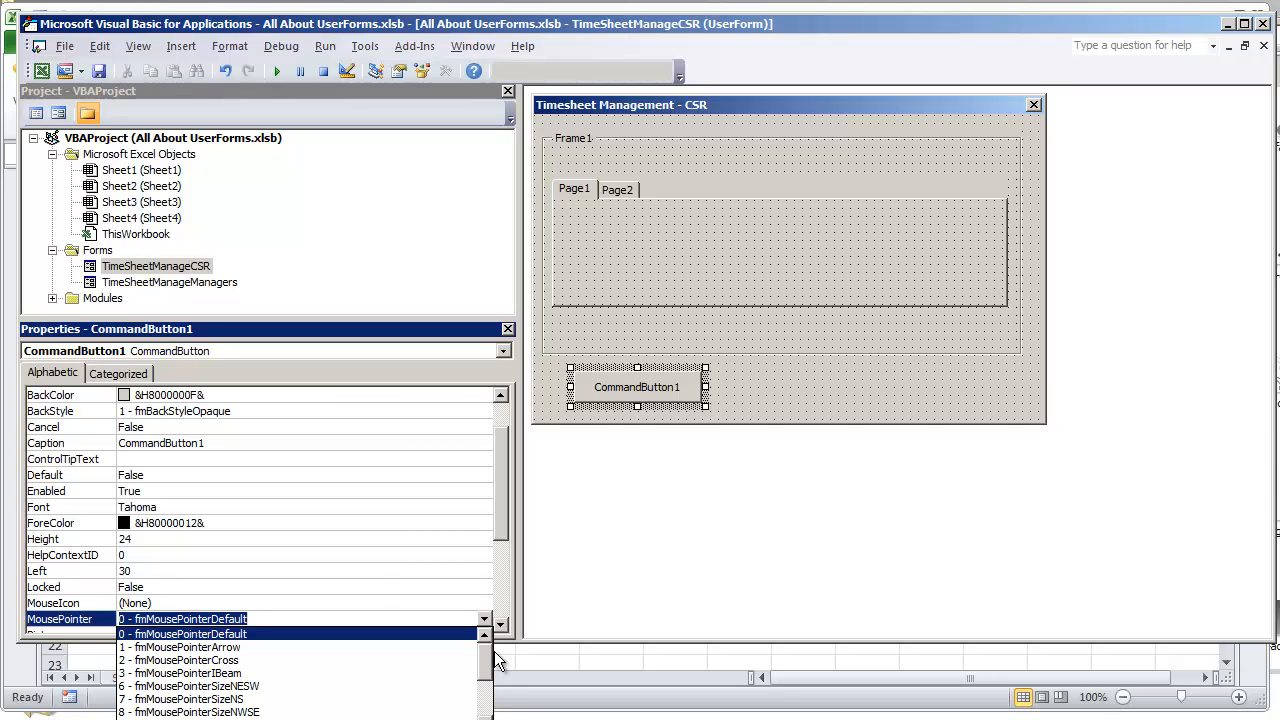
{"action": "mouse_move", "coordinate": [344, 682]}
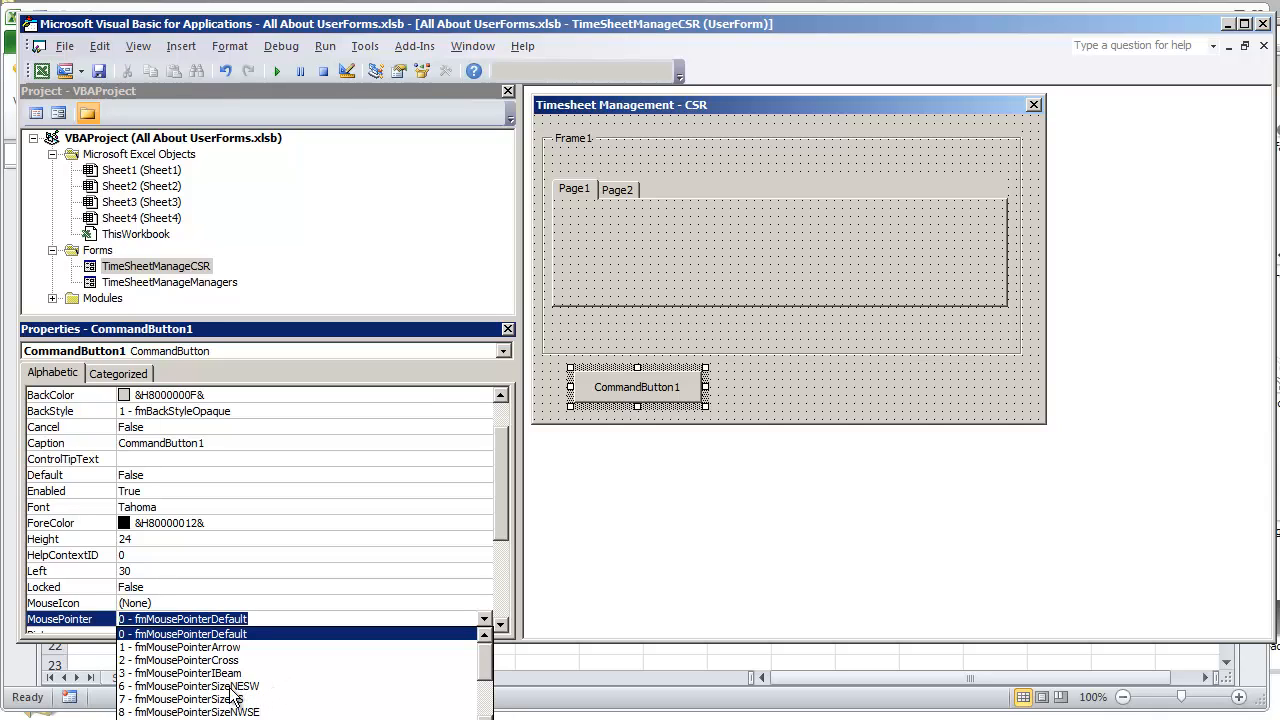
{"action": "mouse_move", "coordinate": [236, 696]}
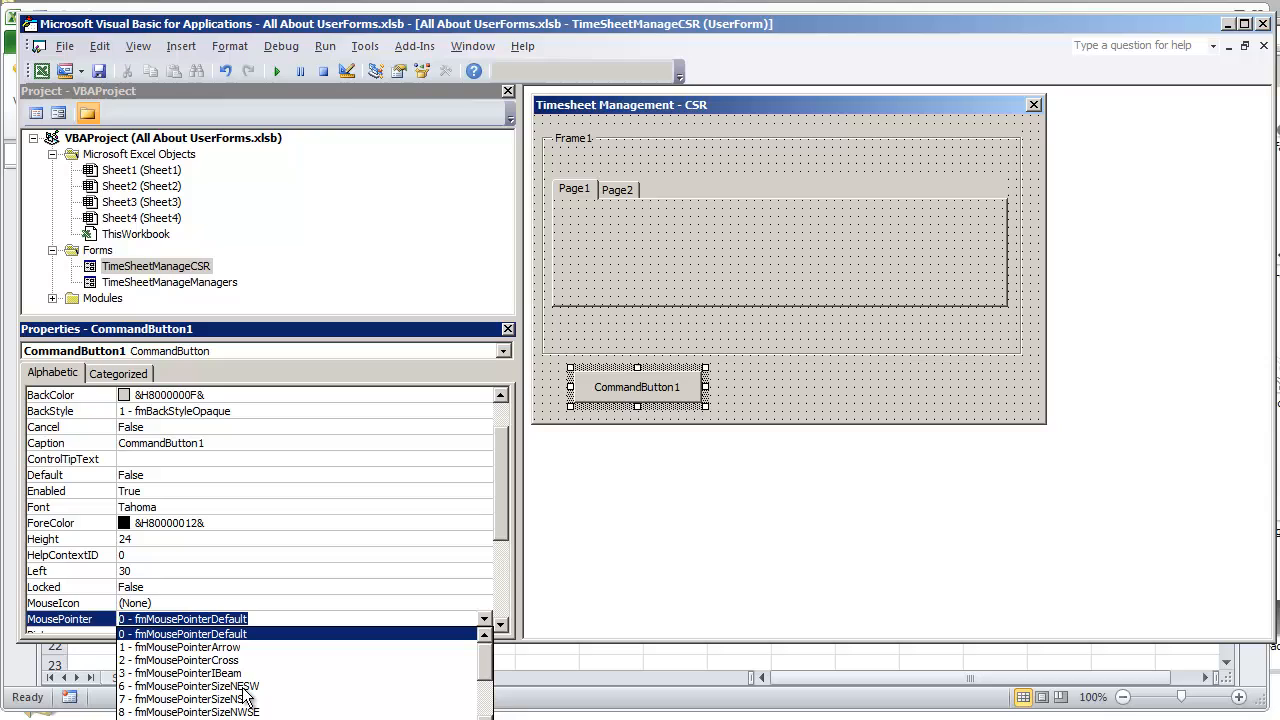
{"action": "left_click", "coordinate": [190, 686]}
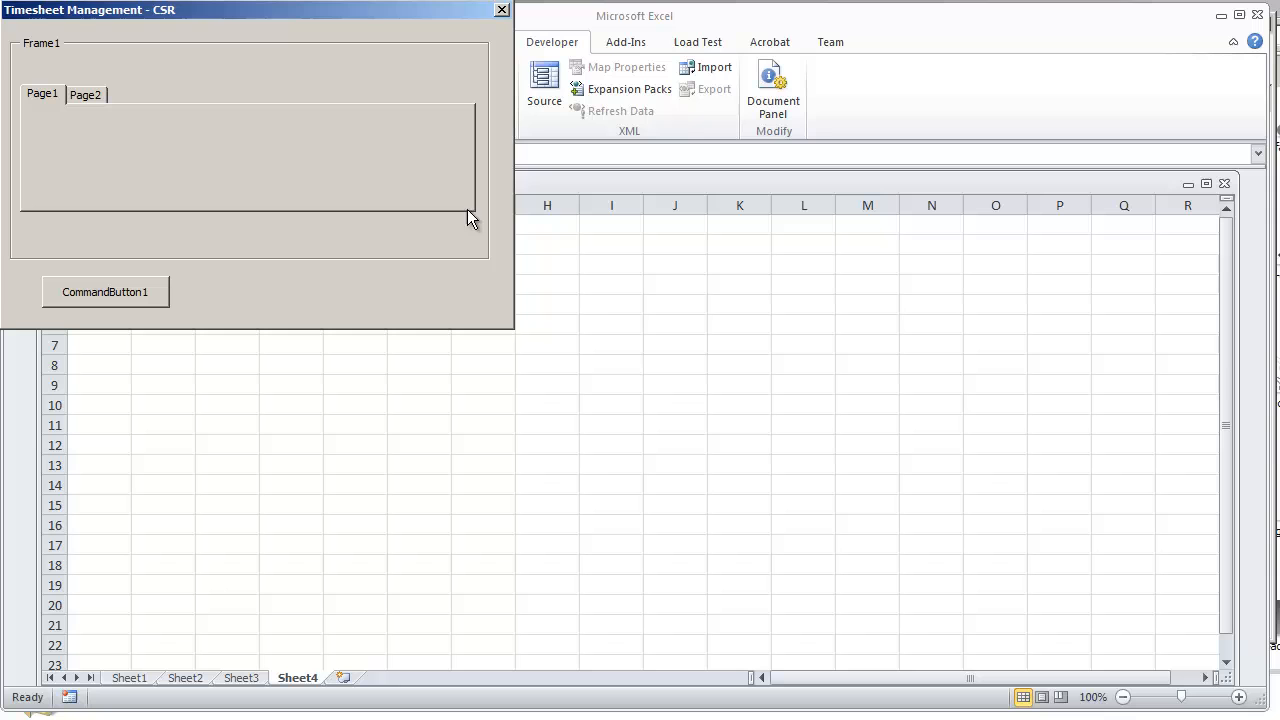
{"action": "mouse_move", "coordinate": [502, 12]}
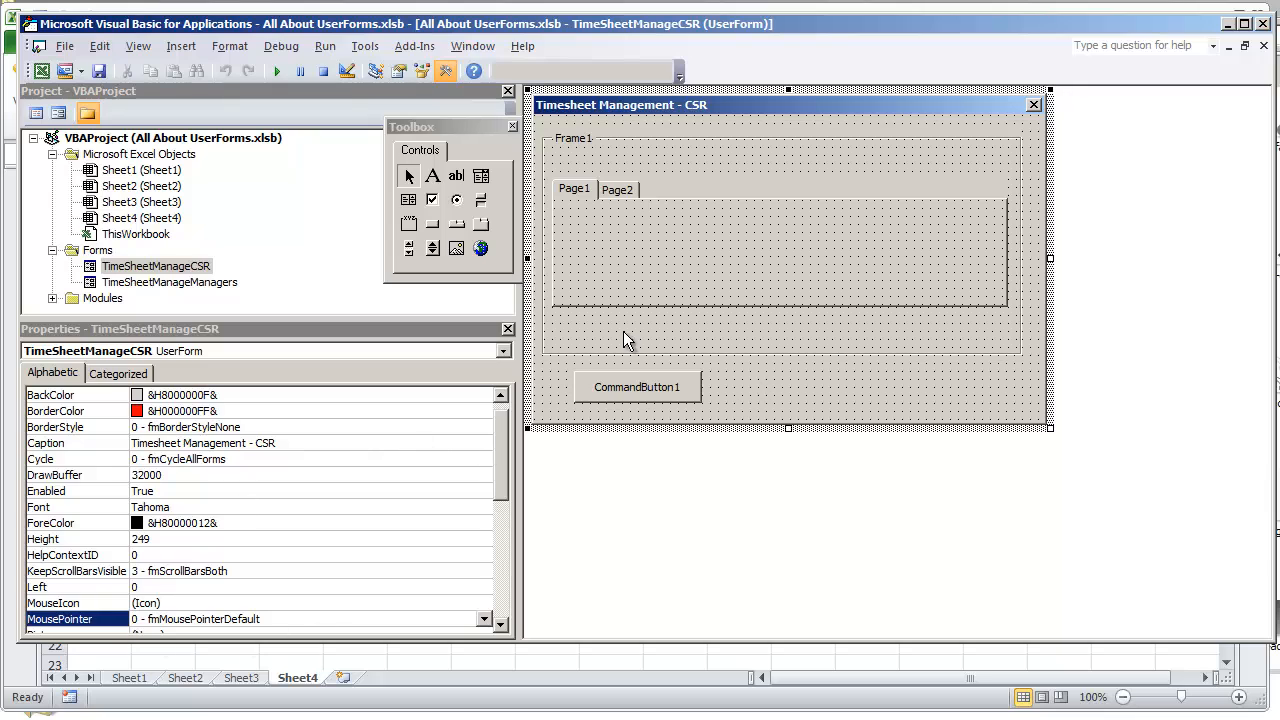
Select CommandButton1 and return MousePointer to 0 - fmMousePointerDefault.
{"action": "left_click", "coordinate": [636, 388]}
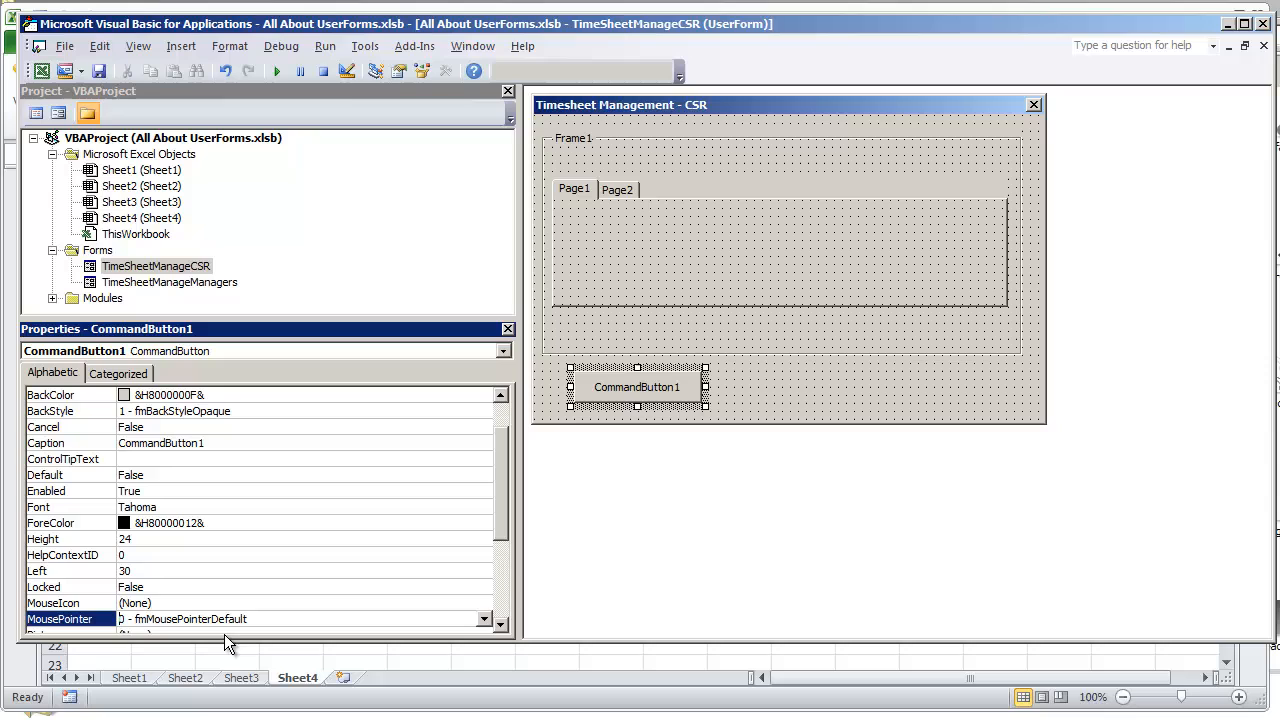
{"action": "mouse_move", "coordinate": [800, 406]}
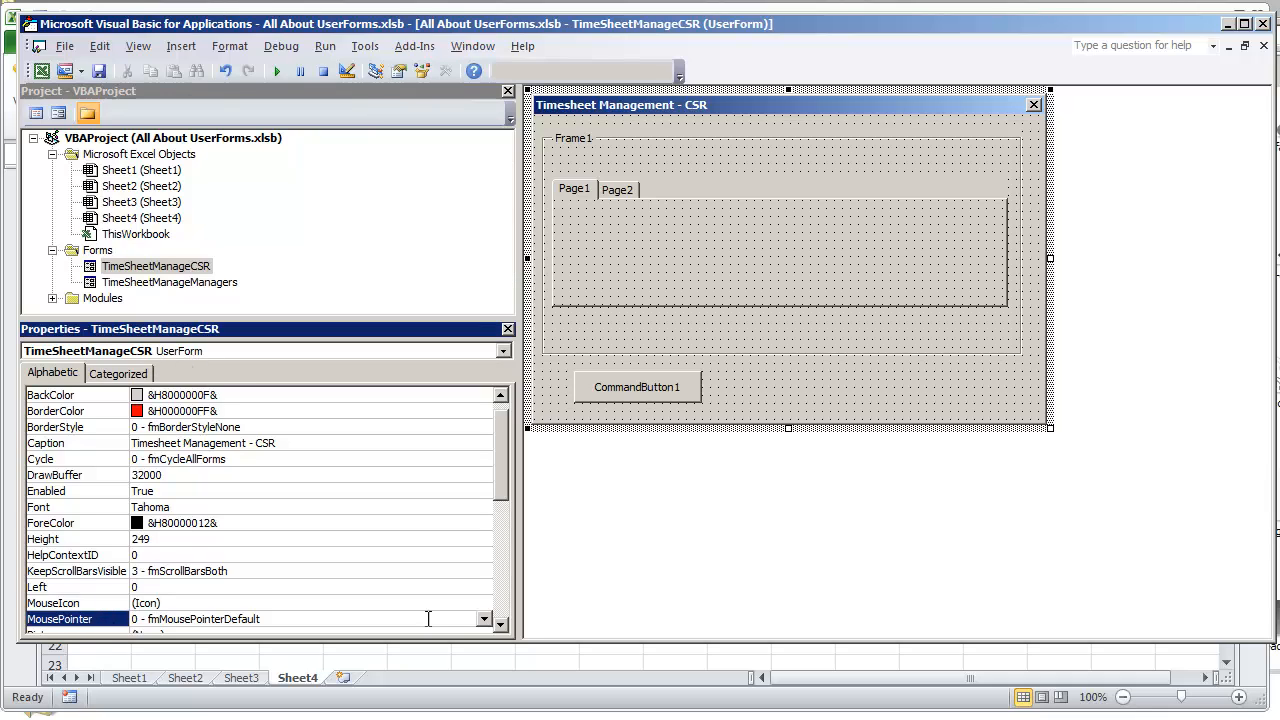
{"action": "left_click", "coordinate": [484, 620]}
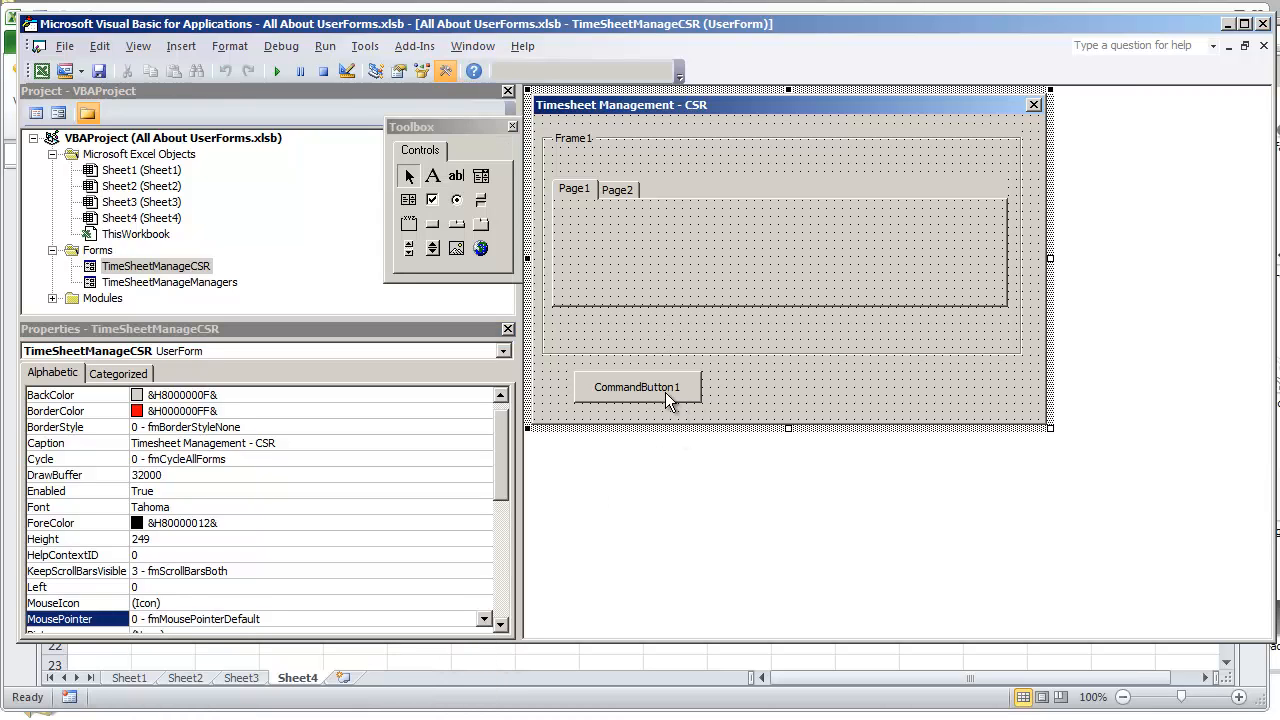
Begin CommandButton1's Click code with Me.MousePointer set to hourglass.
{"action": "double_click", "coordinate": [636, 388]}
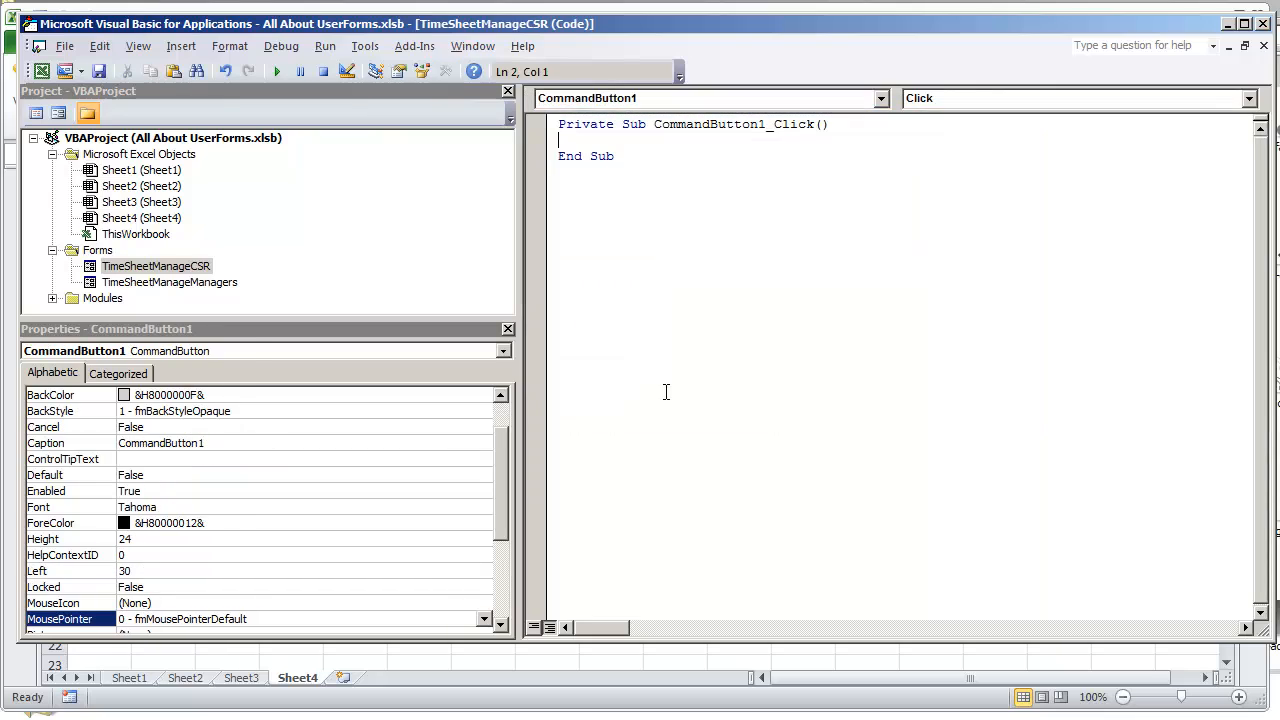
{"action": "type", "text": "M"}
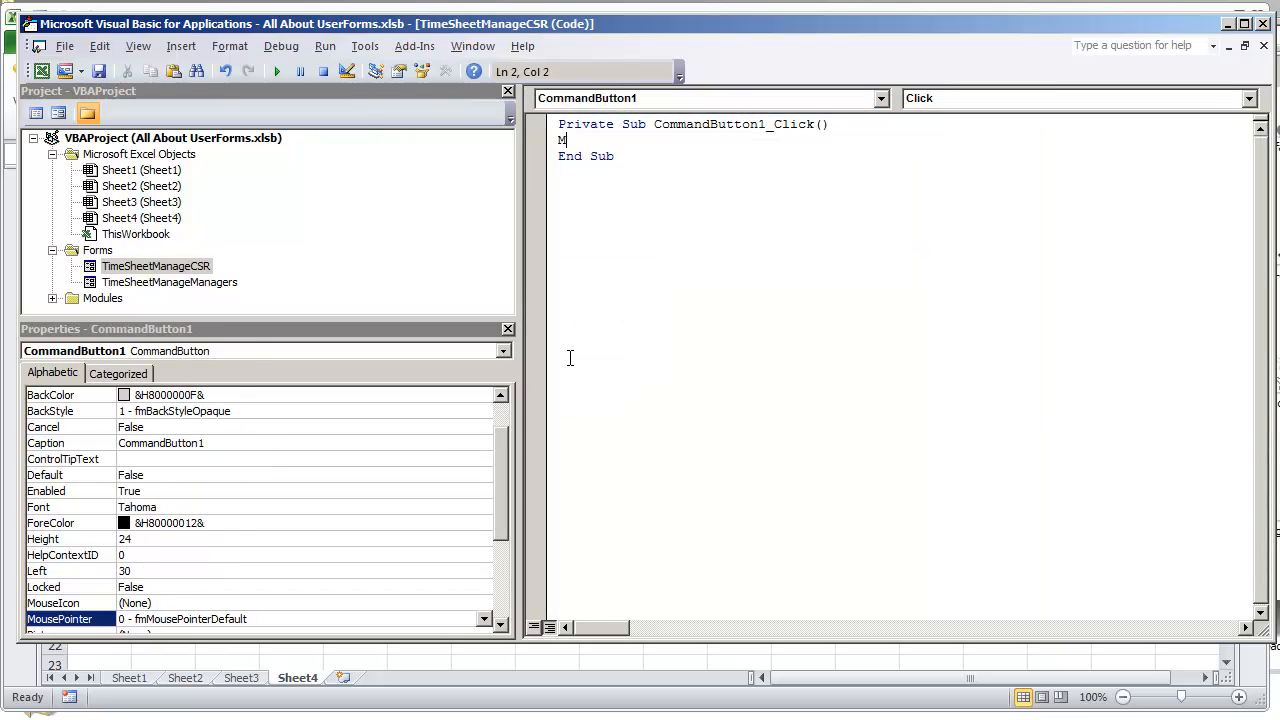
{"action": "type", "text": "e.M"}
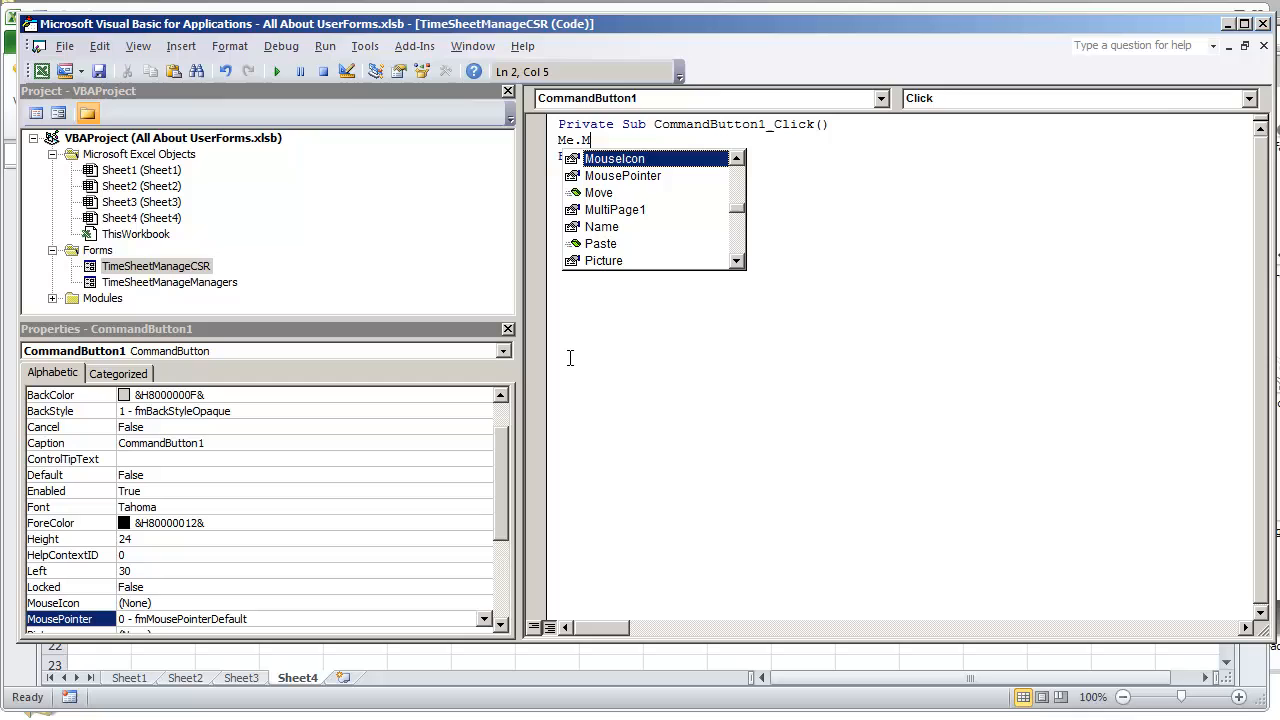
{"action": "type", "text": "ousePointer = fmMousePointerHourGlass"}
{"action": "type", "text": "for "}
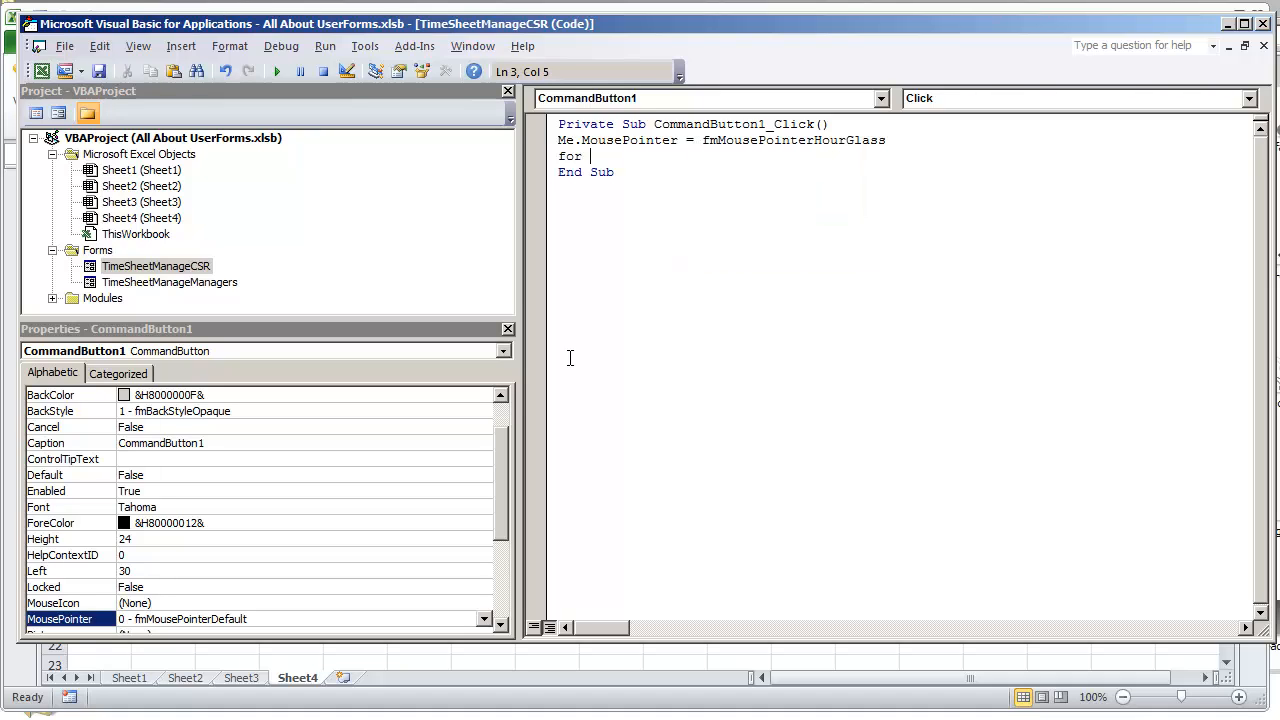
Add the For rep = 1 To 20000 loop setting Me.Caption = rep, then reset Me.MousePointer.
{"action": "type", "text": "rep = 1 to"}
{"action": "type", "text": "DoEvents"}
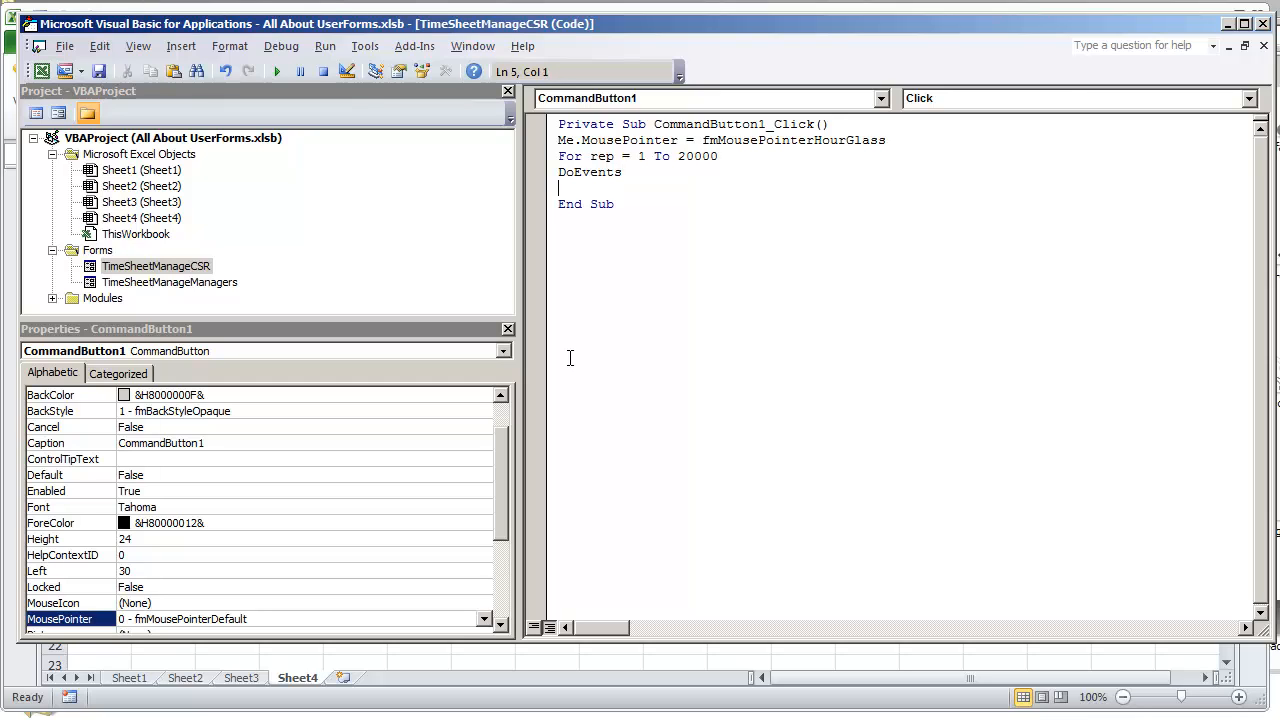
{"action": "type", "text": "me.Caption = rep"}
{"action": "type", "text": "Next"}
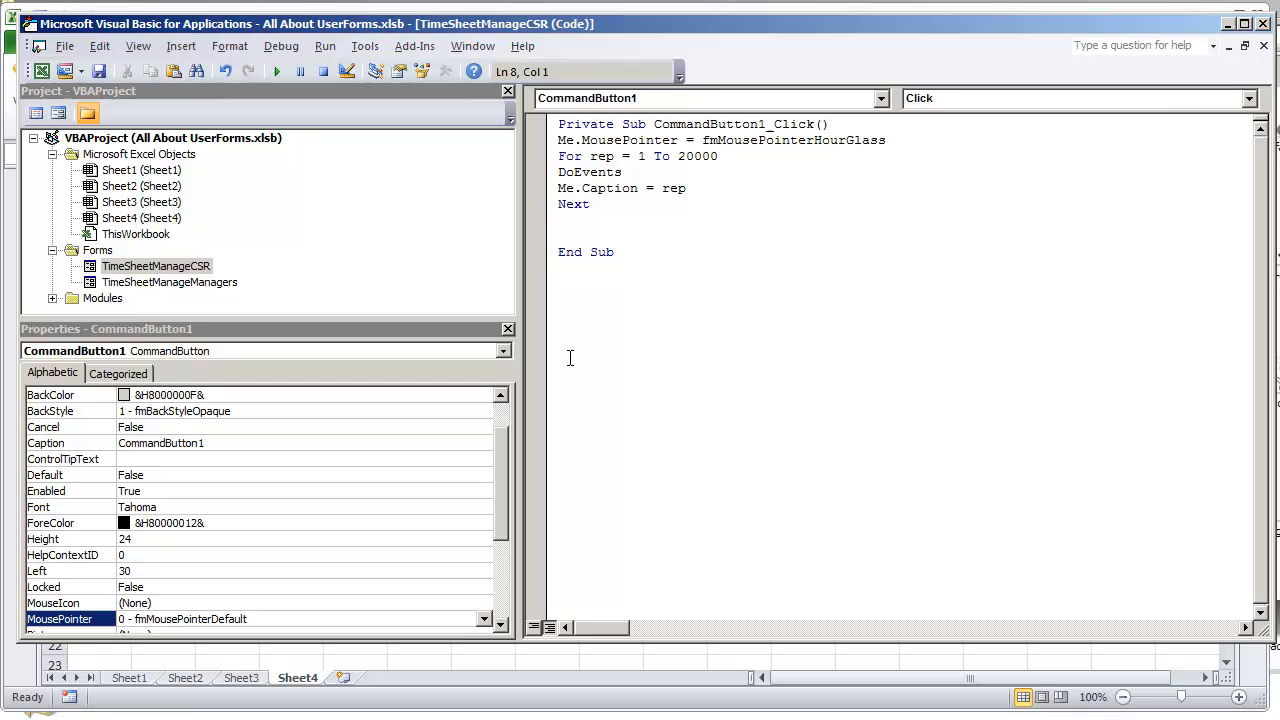
{"action": "type", "text": "me.m"}
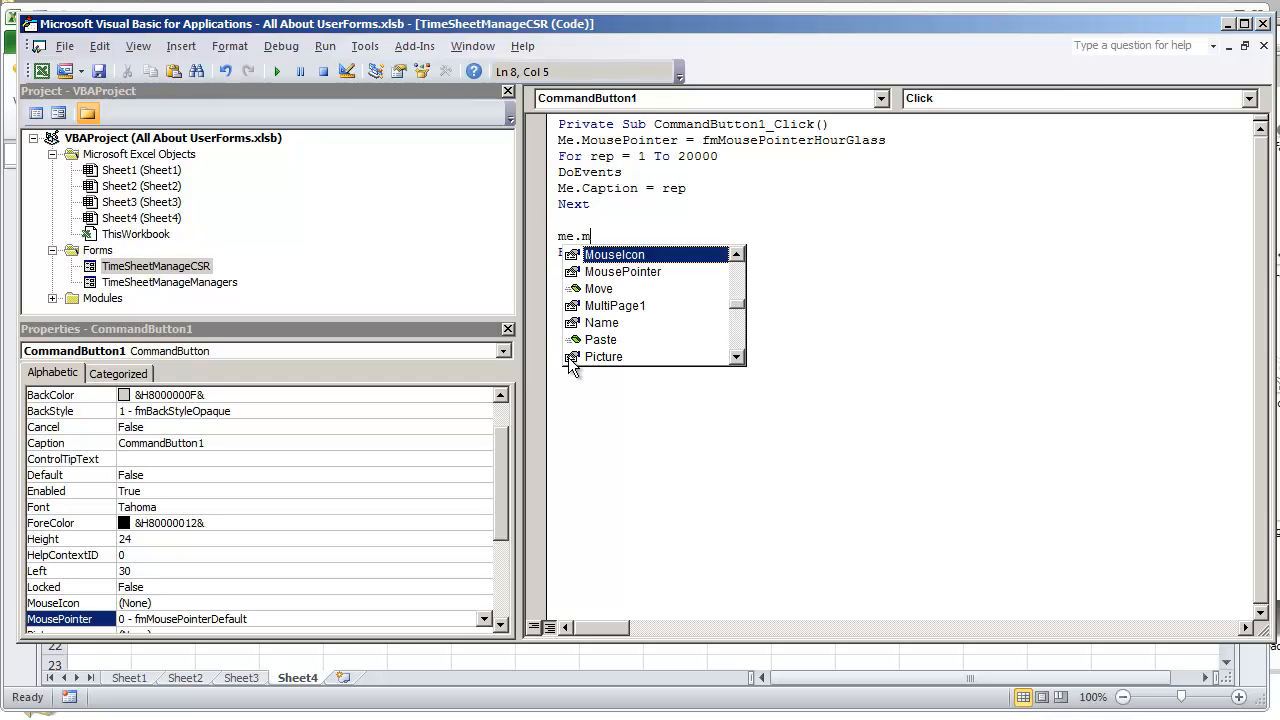
{"action": "type", "text": "ousePointer ="}
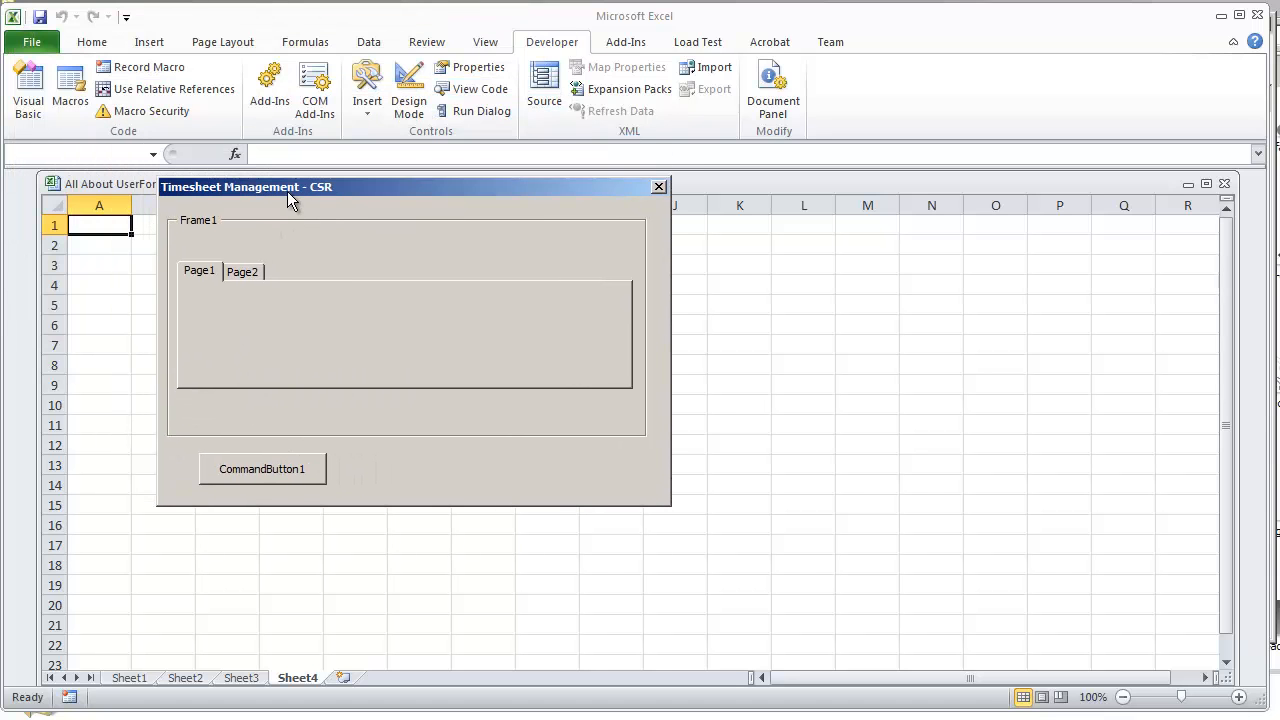
{"action": "mouse_move", "coordinate": [304, 224]}
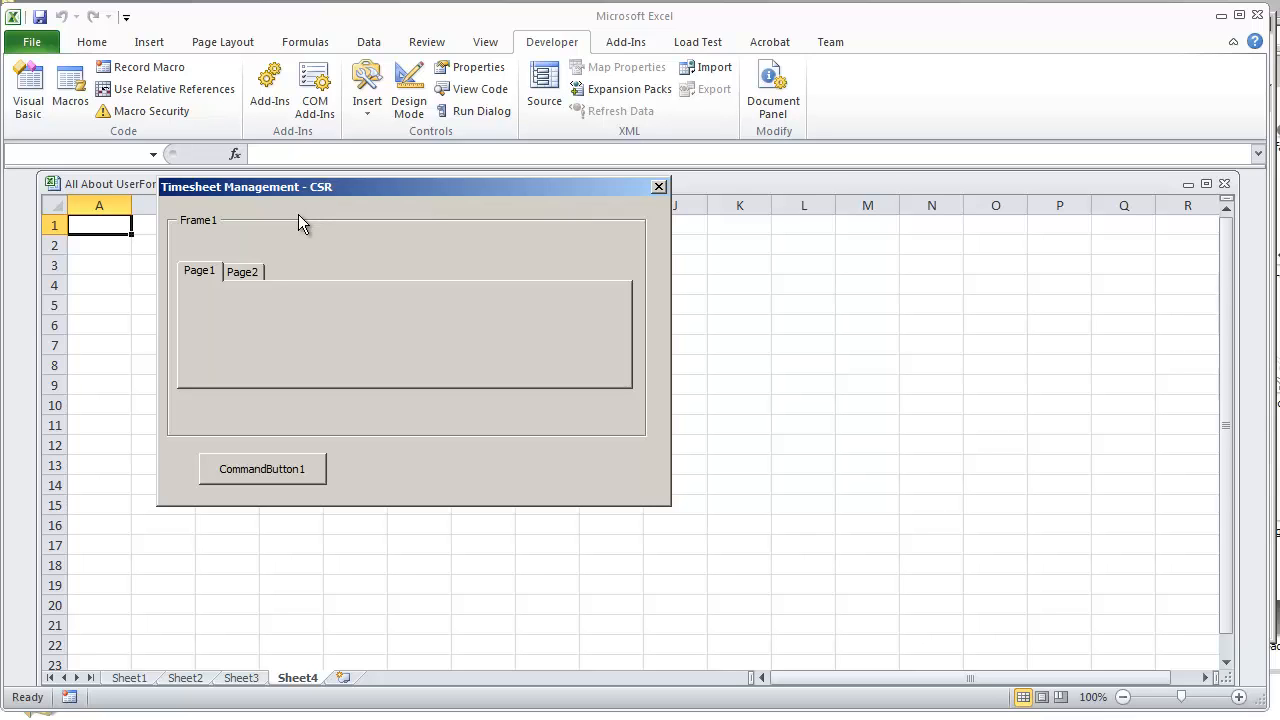
{"action": "mouse_move", "coordinate": [312, 480]}
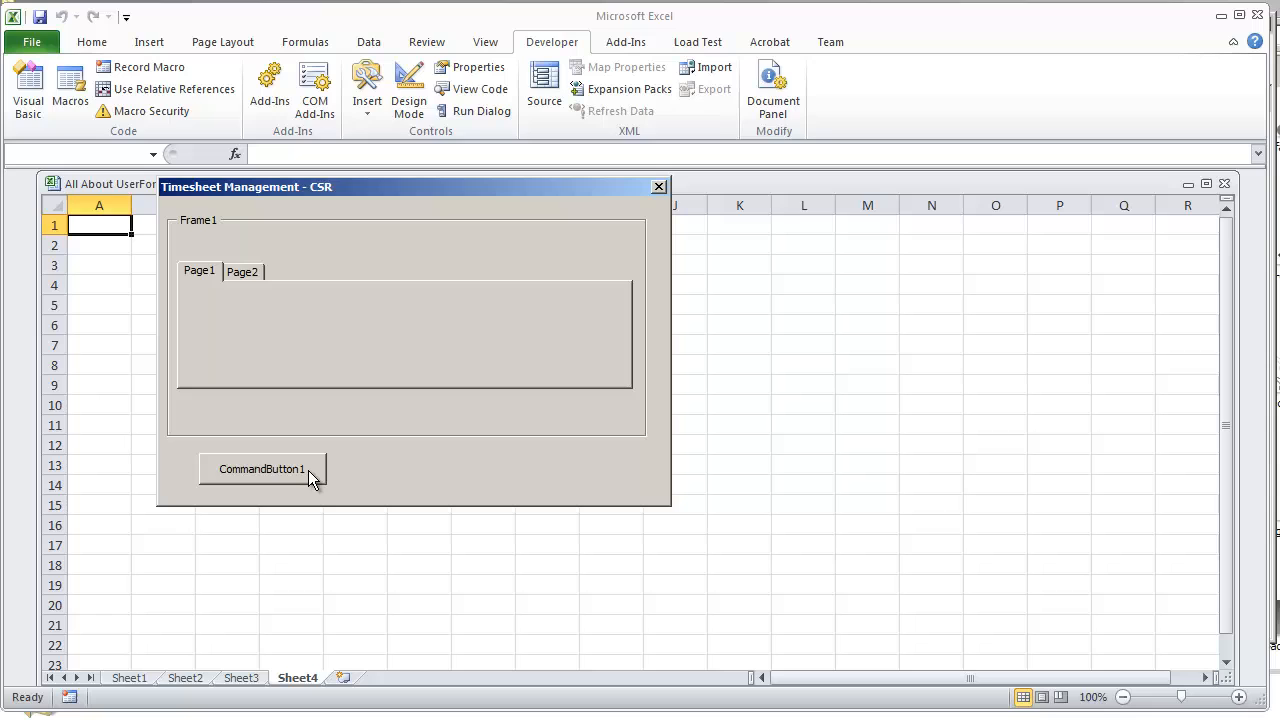
Run the form and use CommandButton1 to count the caption up to 20000.
{"action": "left_click", "coordinate": [262, 468]}
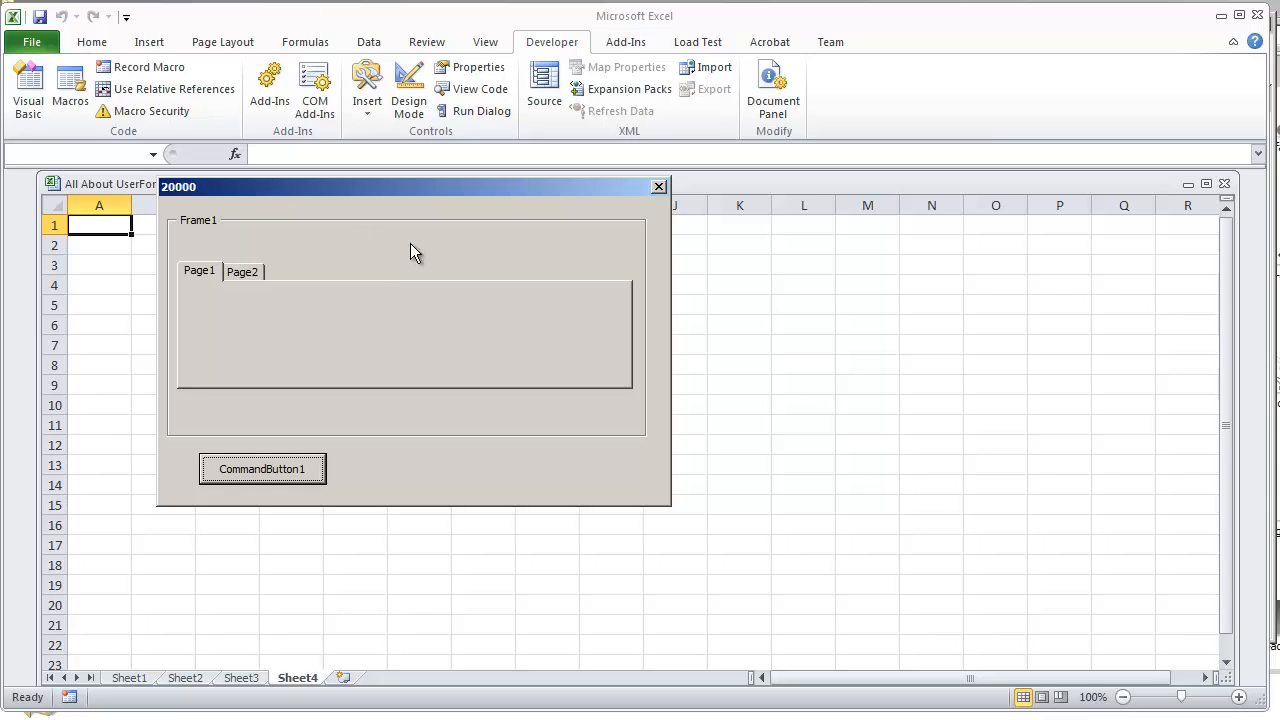
{"action": "mouse_move", "coordinate": [452, 302]}
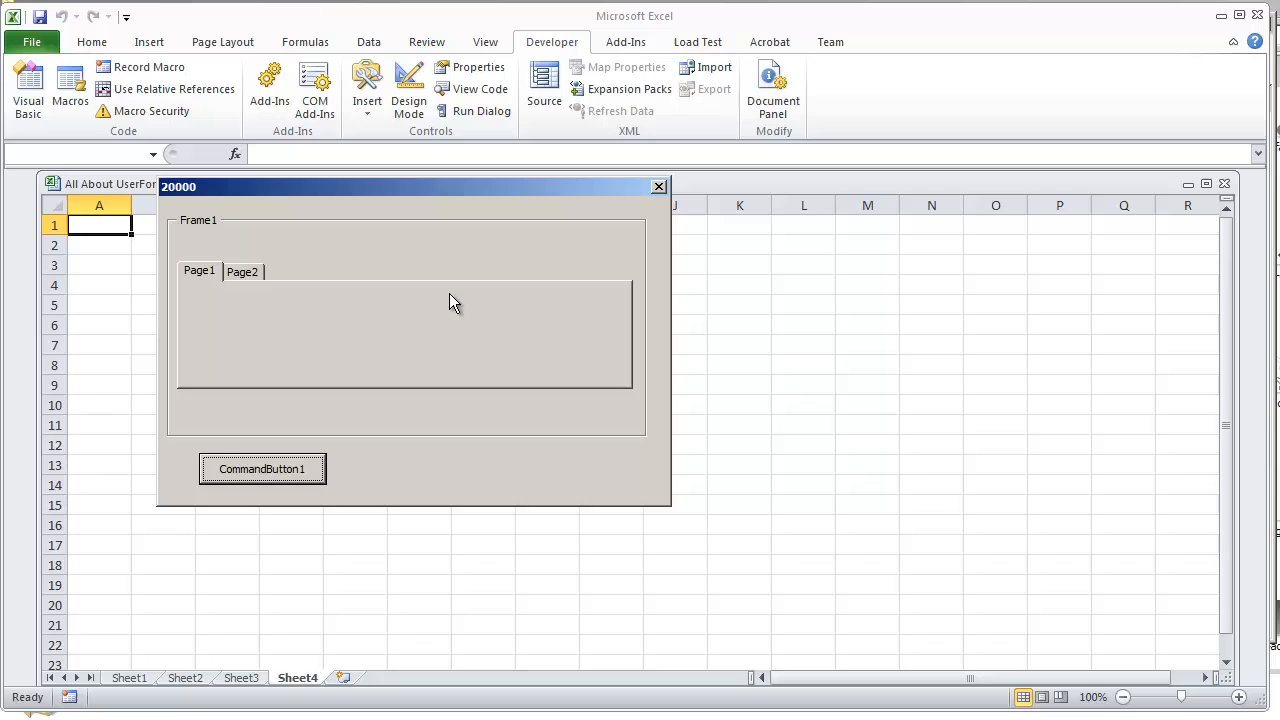